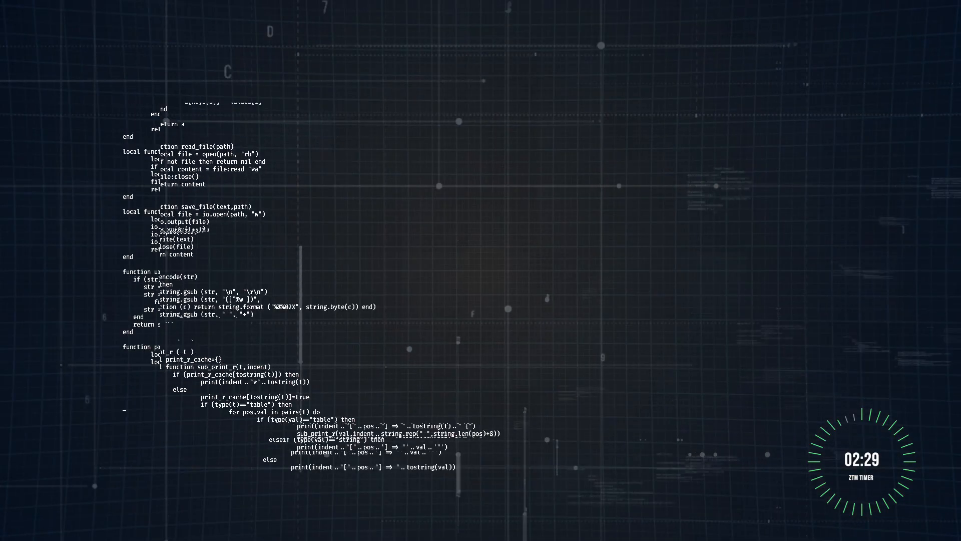
Scroll the langchain repository page past its file list to the README's 'What is LangChain?' section.
scroll(down, 3)
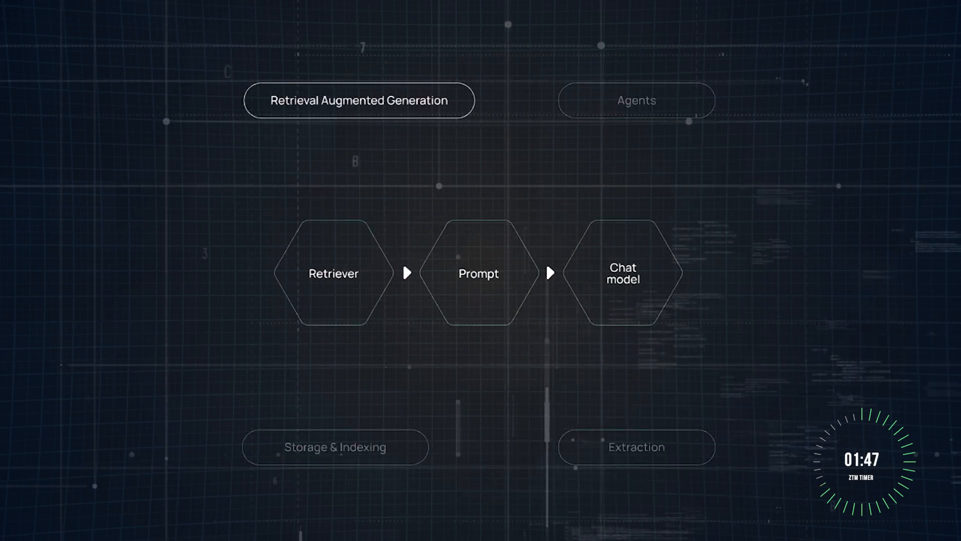
click(335, 446)
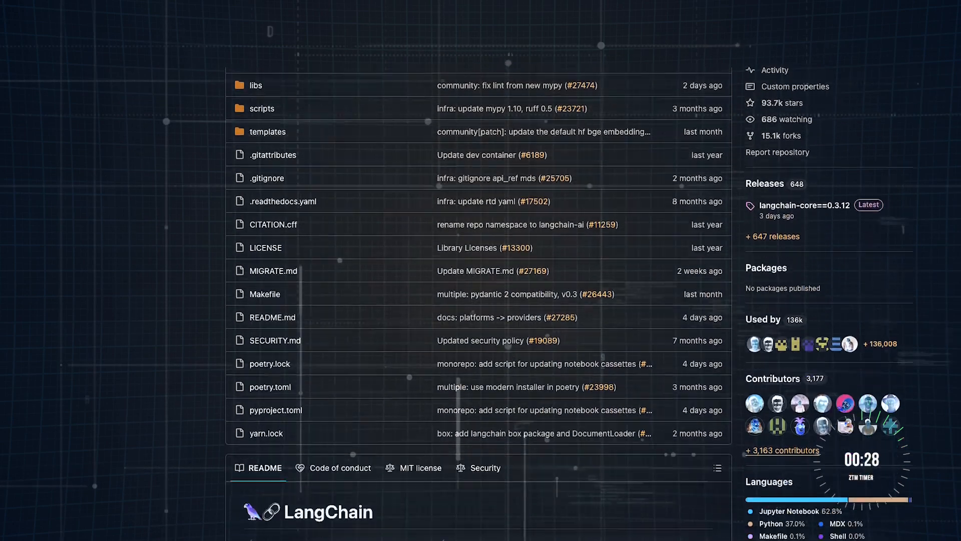
scroll(down, 3)
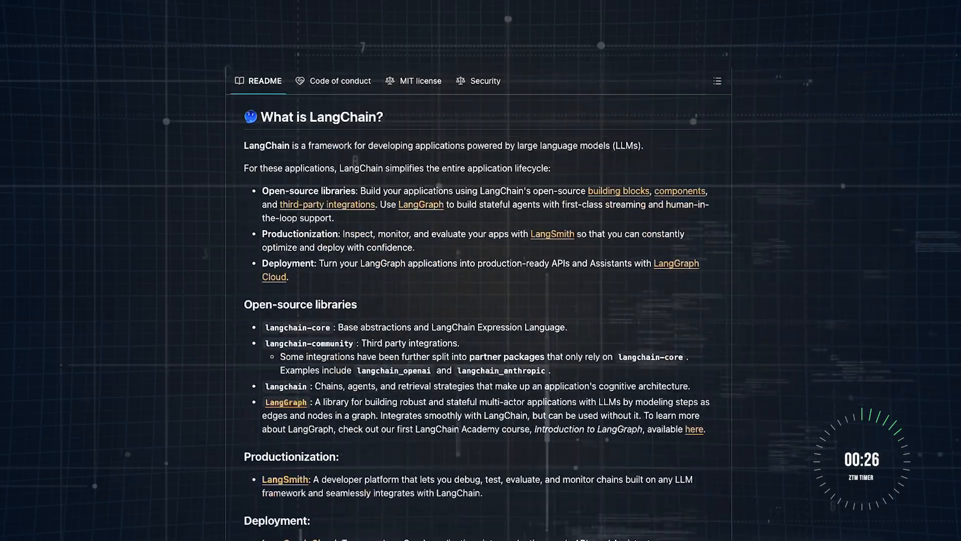
scroll(down, 3)
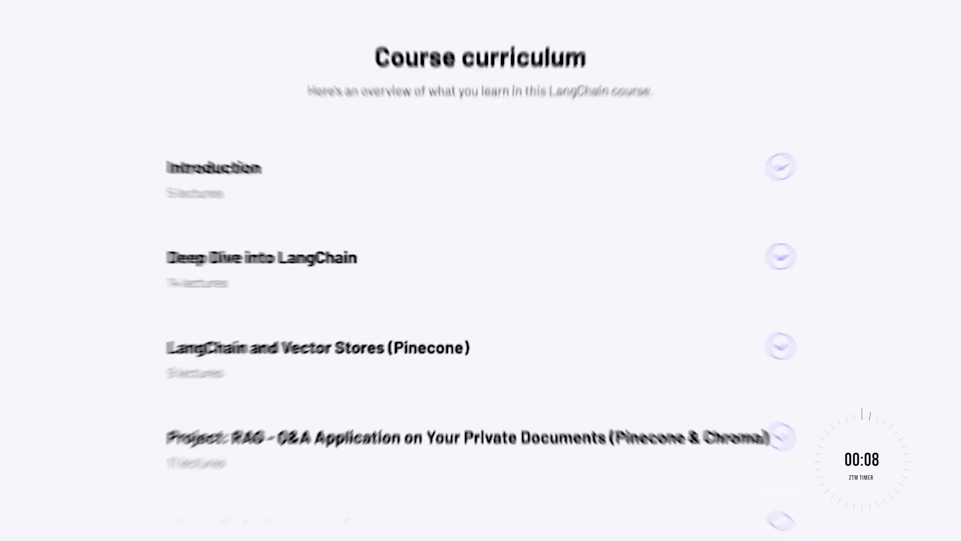
Scroll up from the curriculum to the 'Developing LLM Apps with LangChain' header priced at $23/month.
scroll(up, 3)
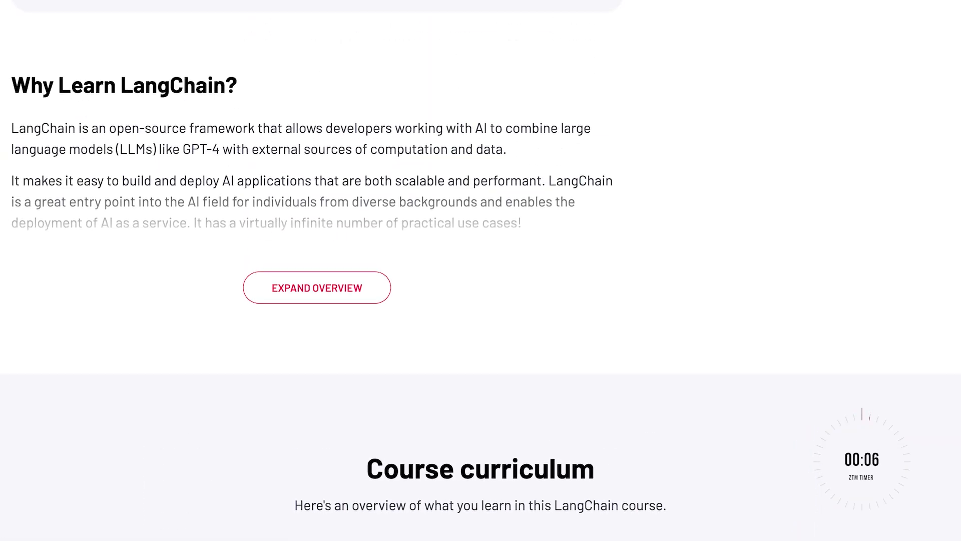
scroll(up, 3)
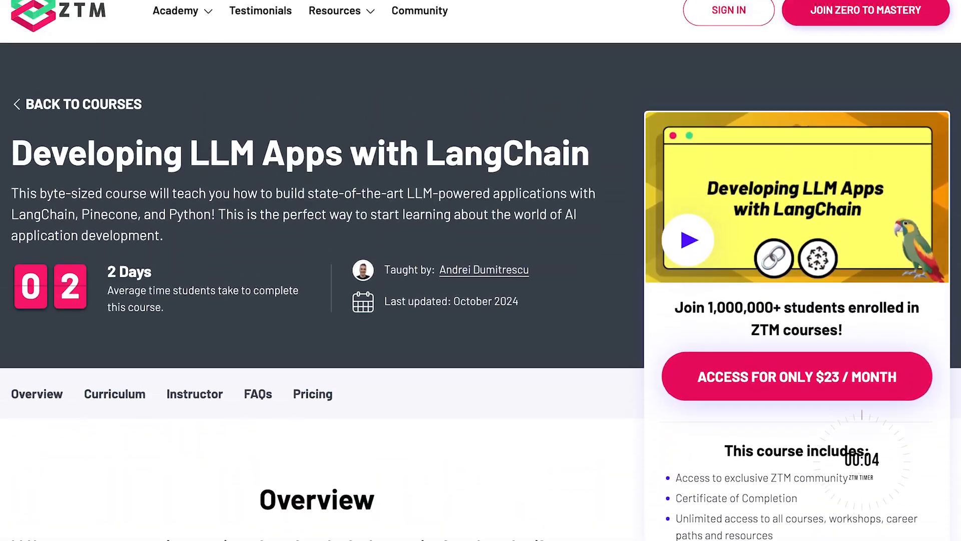
scroll(up, 3)
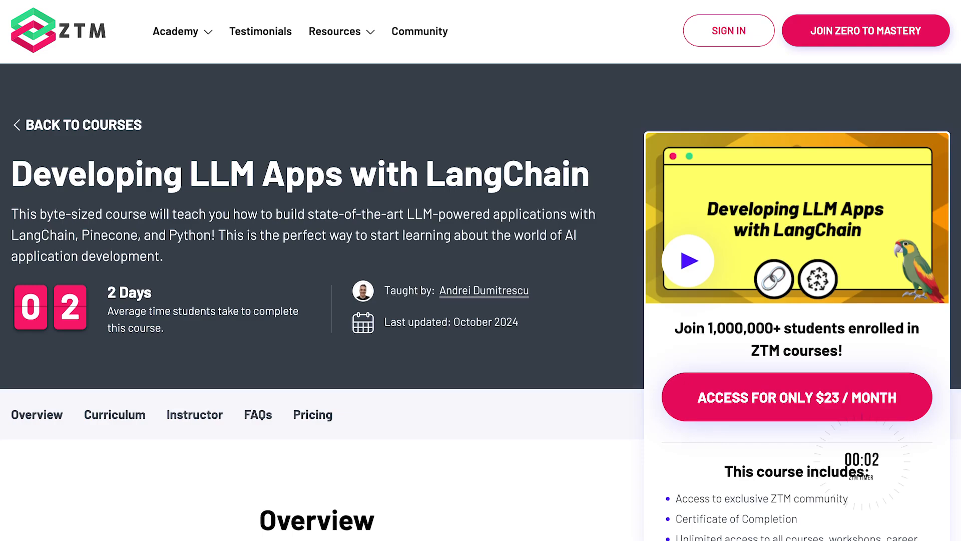